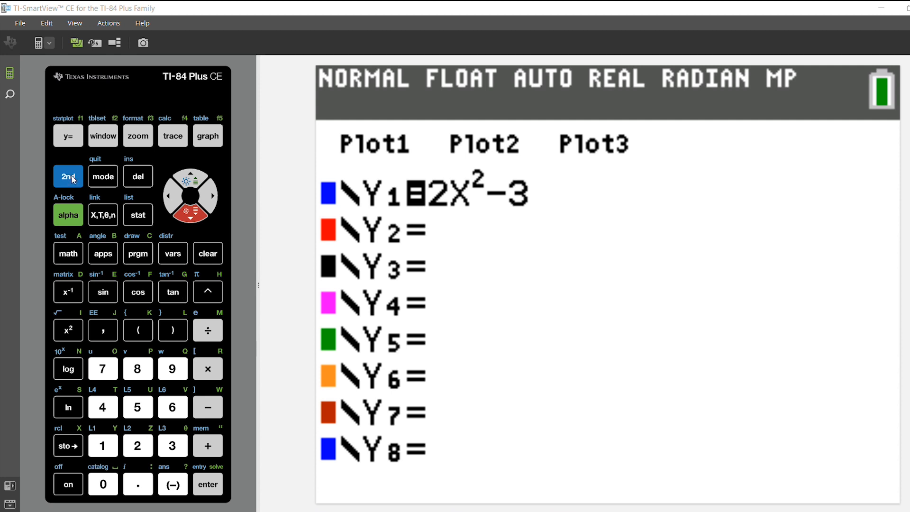
# - Quit the Y= editor, keeping Y1=2X²−3, to a blank home screen
pyautogui.click(68, 177)
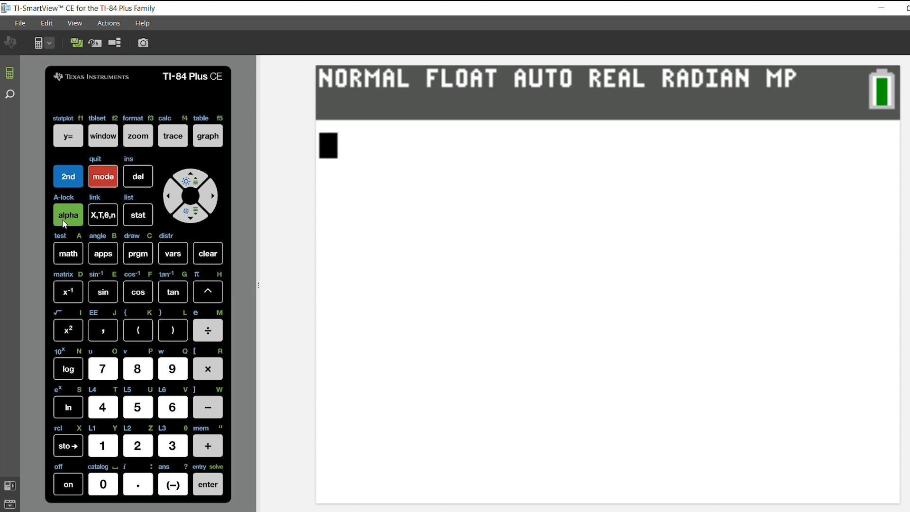
# - Open the FUNC template menu listing abs, summation, nDeriv and fnInt
pyautogui.click(103, 135)
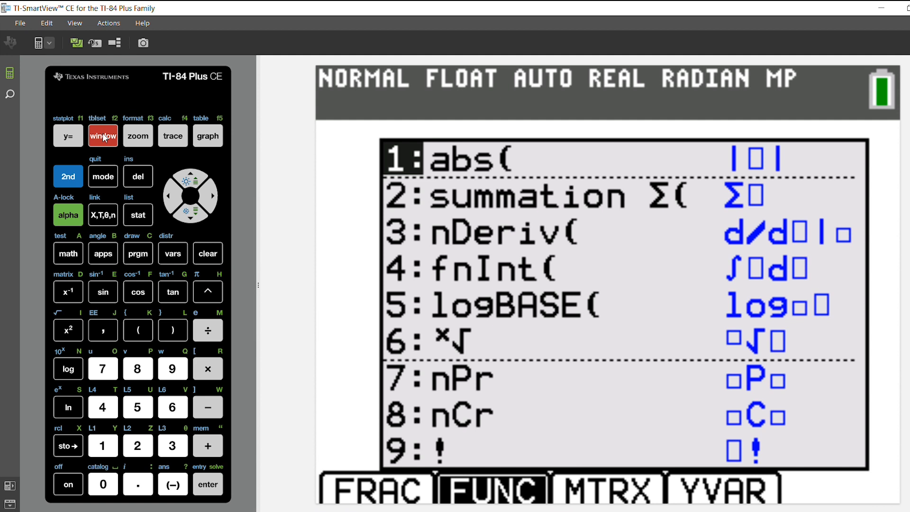
pyautogui.moveTo(110, 414)
pyautogui.write('4')
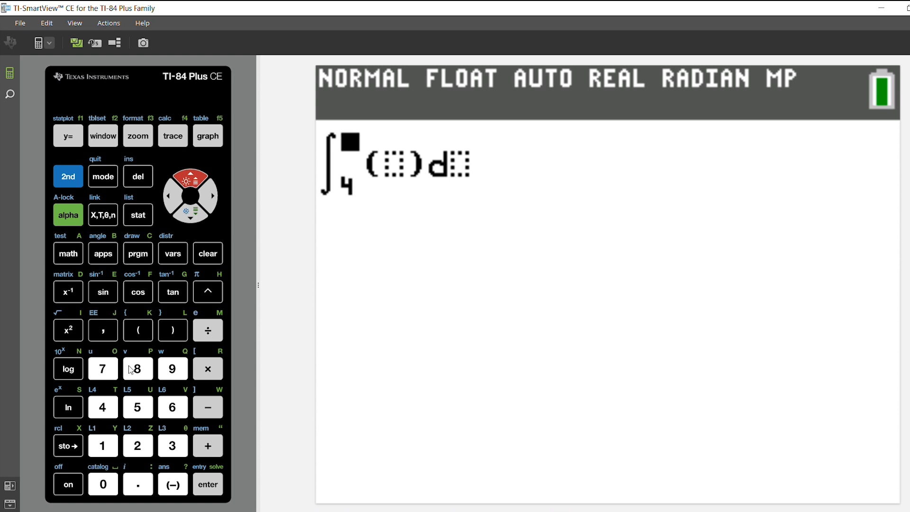
# - Enter 7 as the fnInt upper bound and move to the integrand slot
pyautogui.click(103, 369)
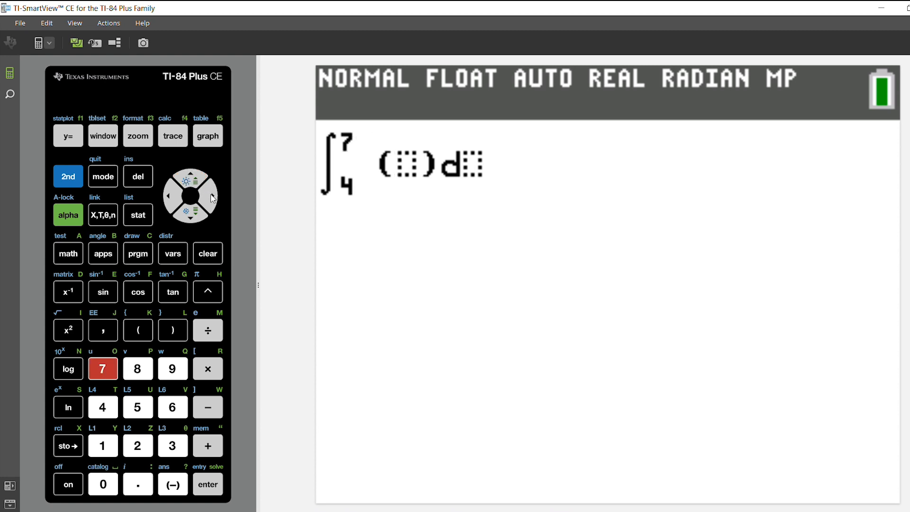
pyautogui.click(214, 197)
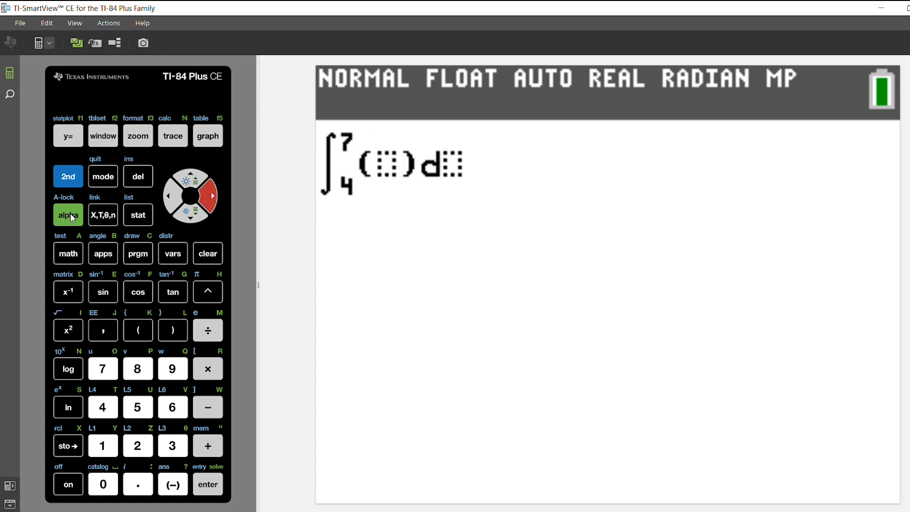